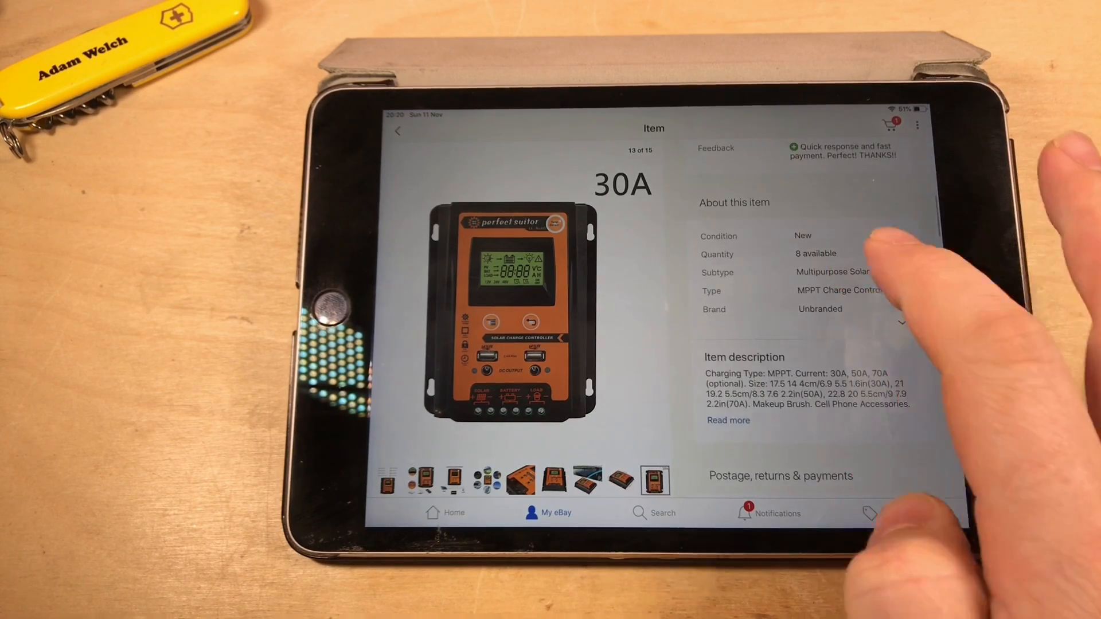
# Step: Expand the full seller description of the 70A USB LCD MPPT charge controller listing
pyautogui.click(727, 420)
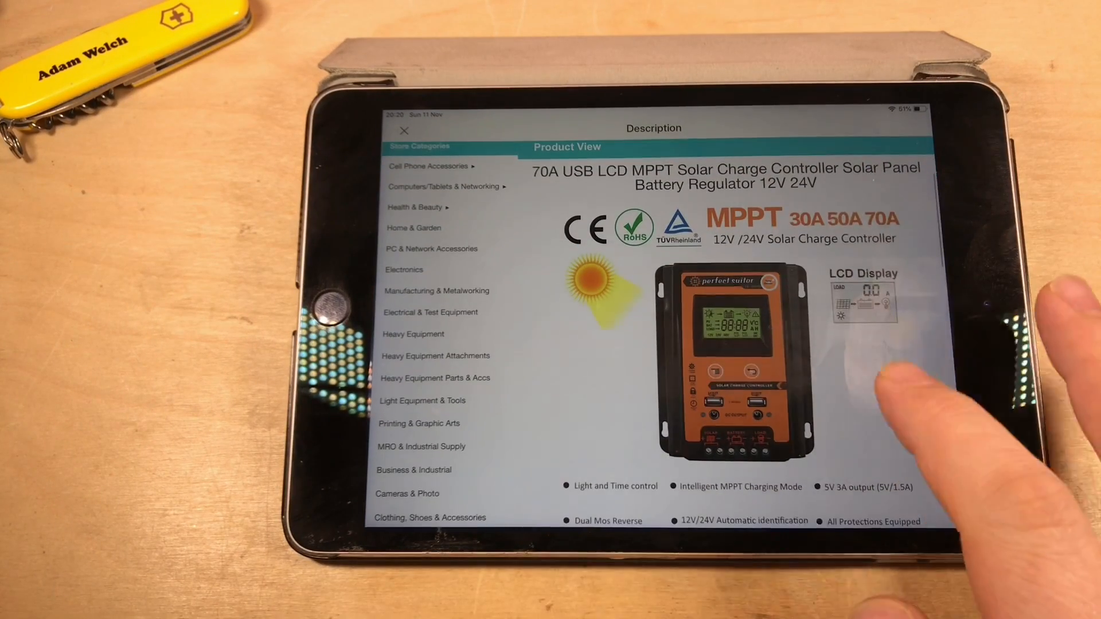
pyautogui.moveTo(899, 420)
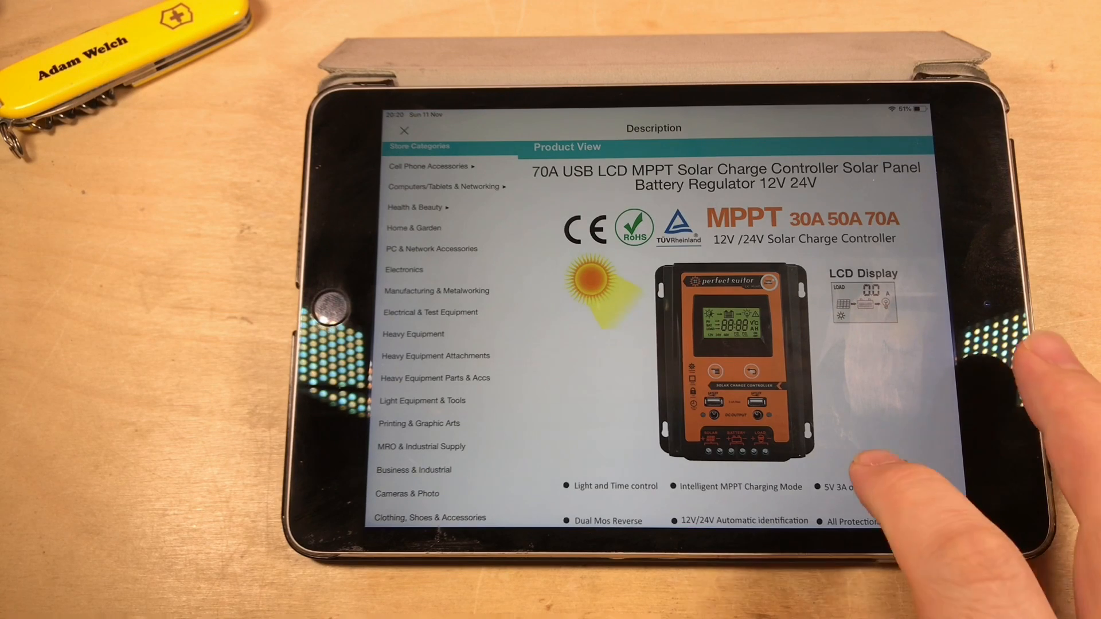
# Step: Review the Specifications, Package List and Notes showing Charging Type: MPPT, then return to the search results
pyautogui.scroll(-3)
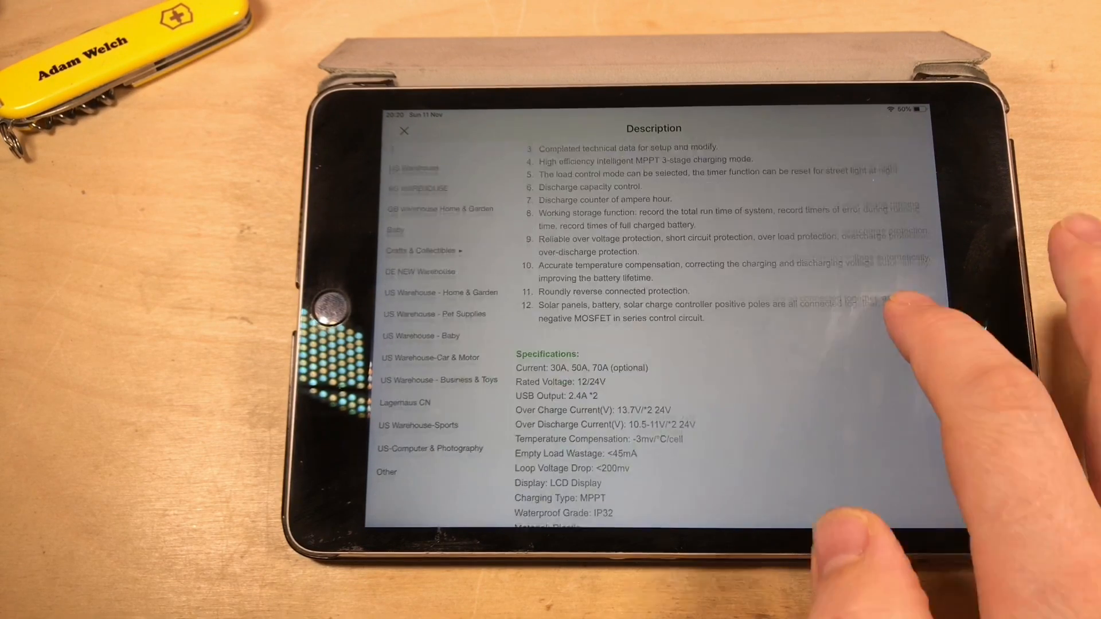
pyautogui.scroll(3)
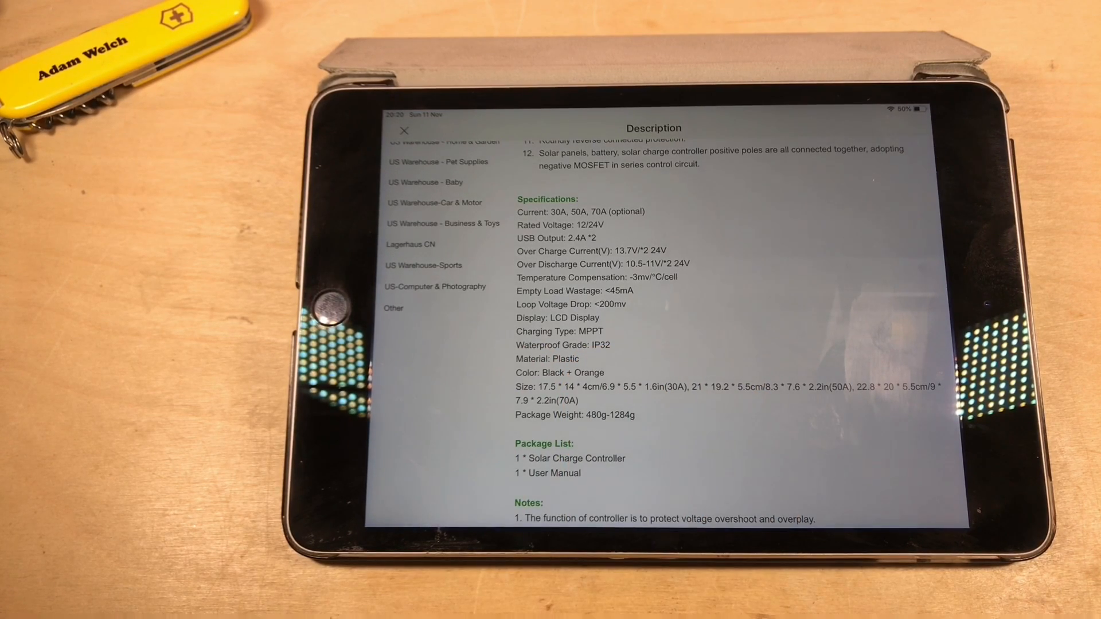
pyautogui.scroll(-3)
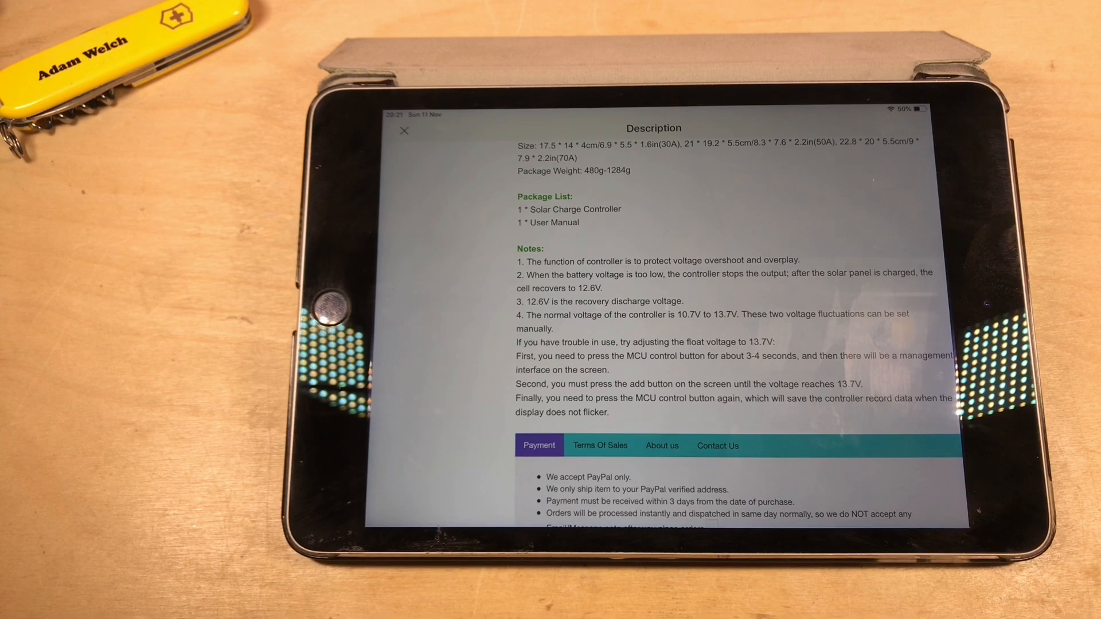
pyautogui.click(404, 131)
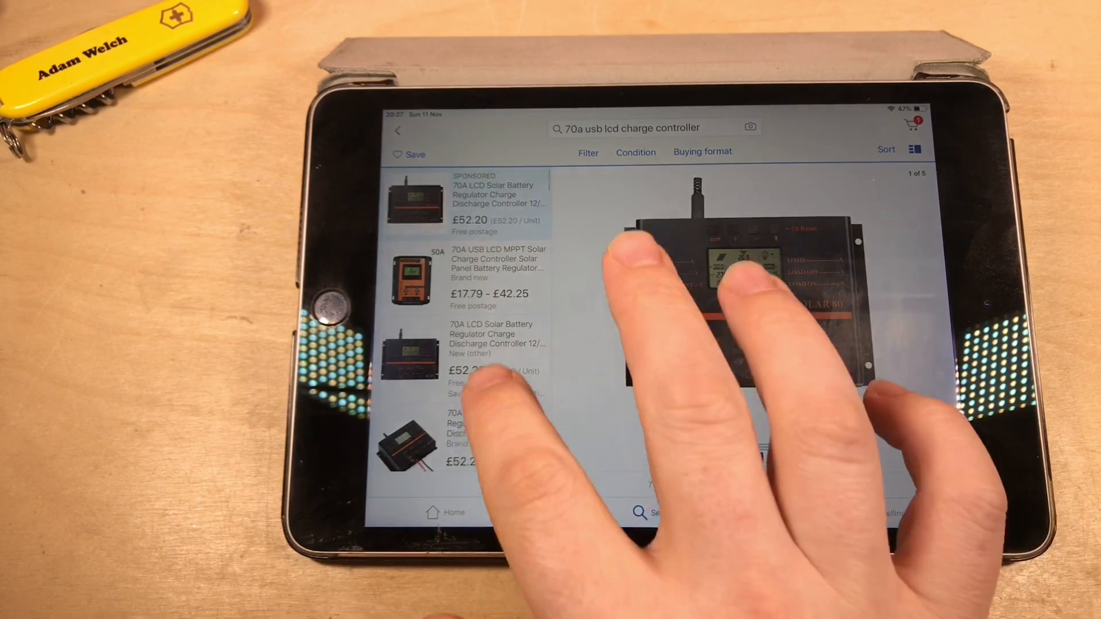
# Step: Scroll the results to the £42.85 70A PWM LCD MPPT solar charge controller listing
pyautogui.scroll(-3)
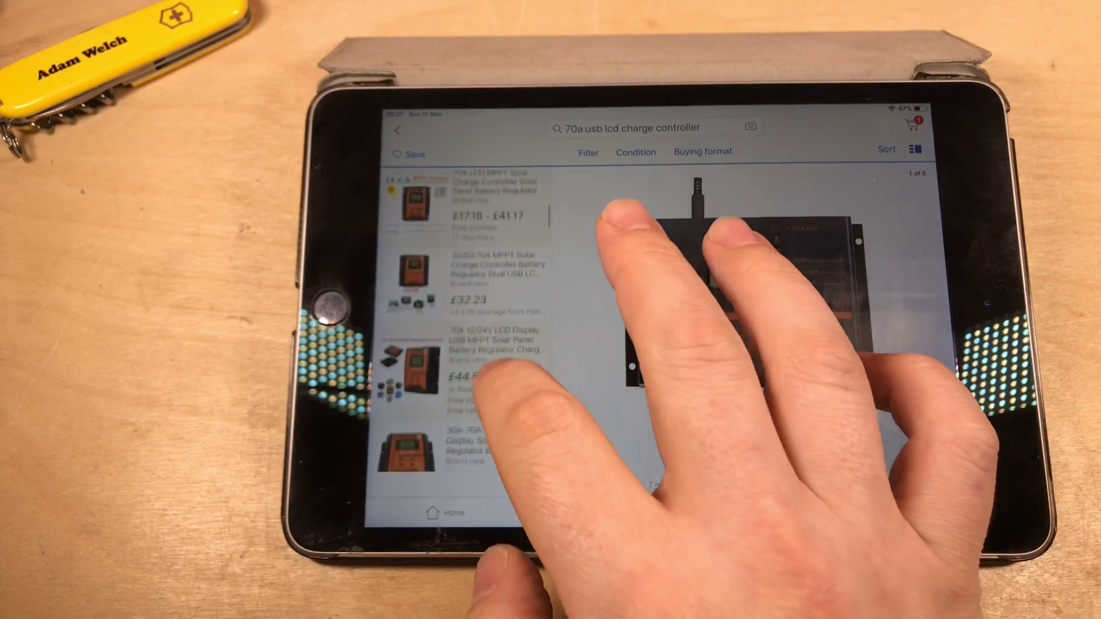
pyautogui.scroll(-3)
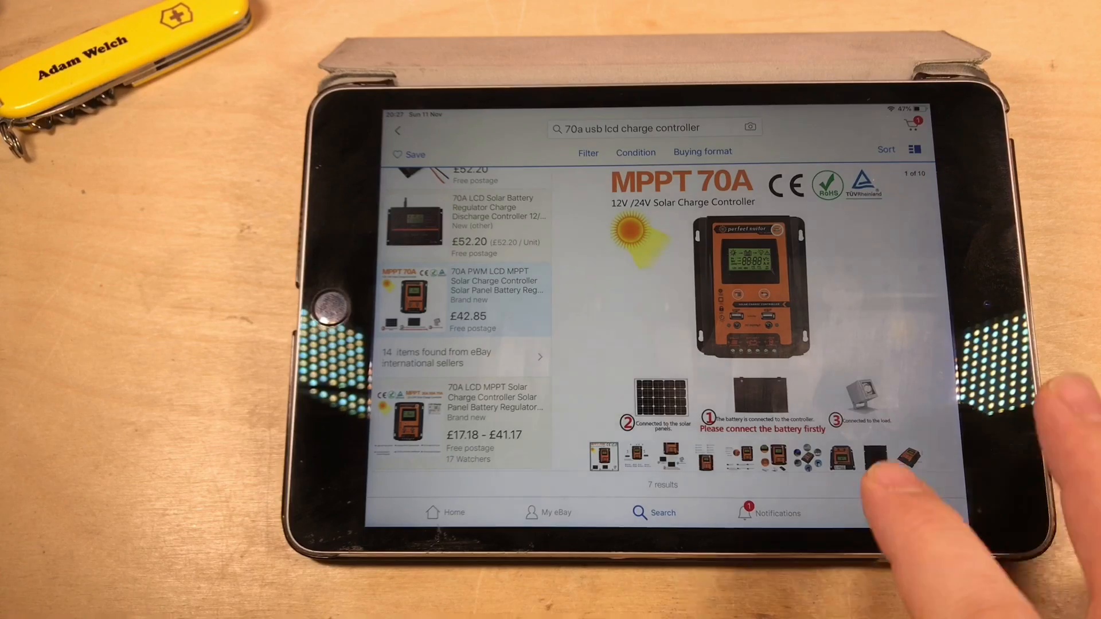
pyautogui.scroll(-3)
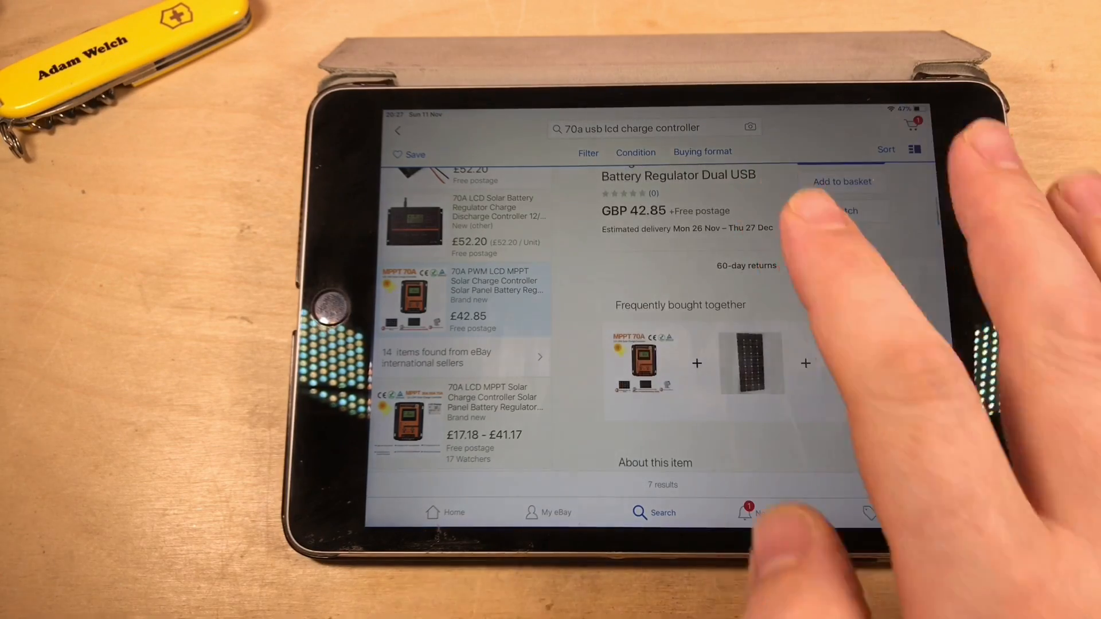
# Step: Review the £42.85 listing's Features and Specifications mentioning intelligent PWM 3-stage charging
pyautogui.scroll(3)
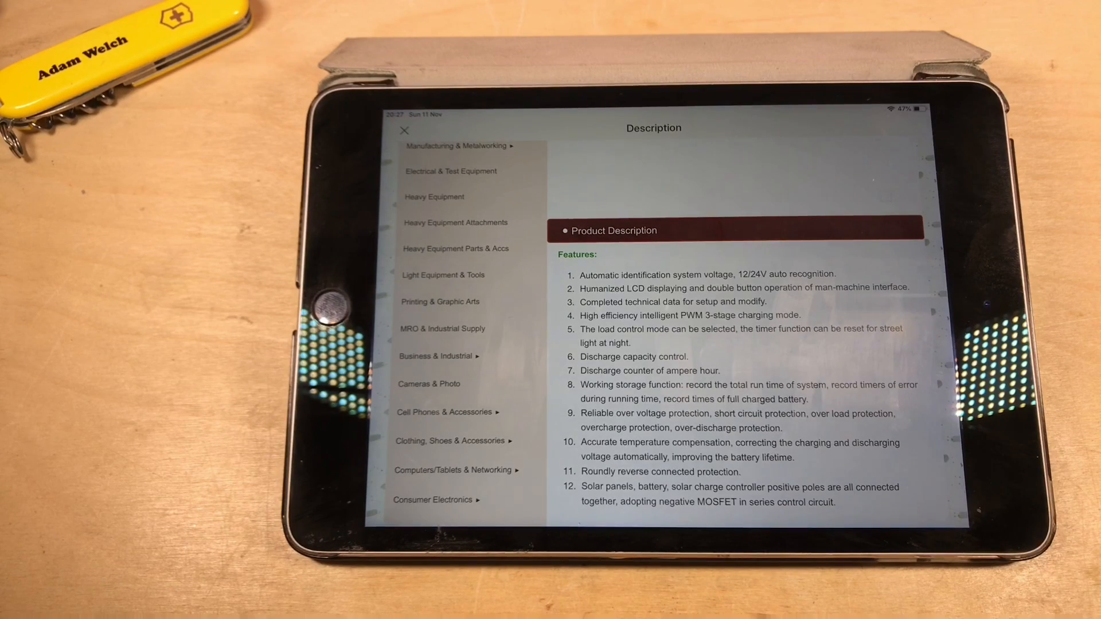
pyautogui.scroll(-3)
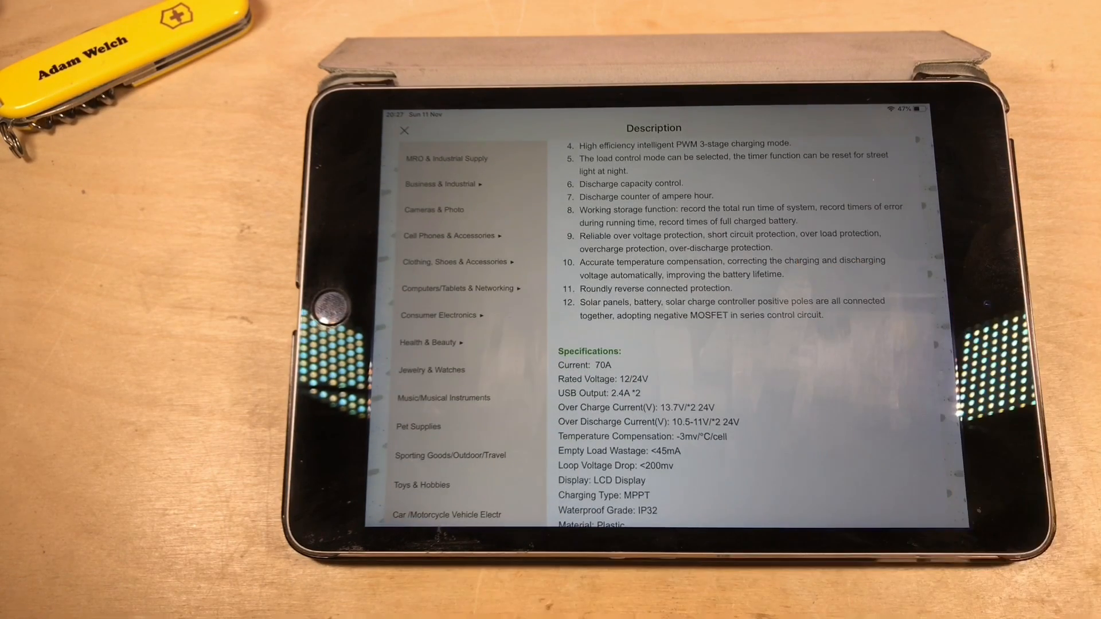